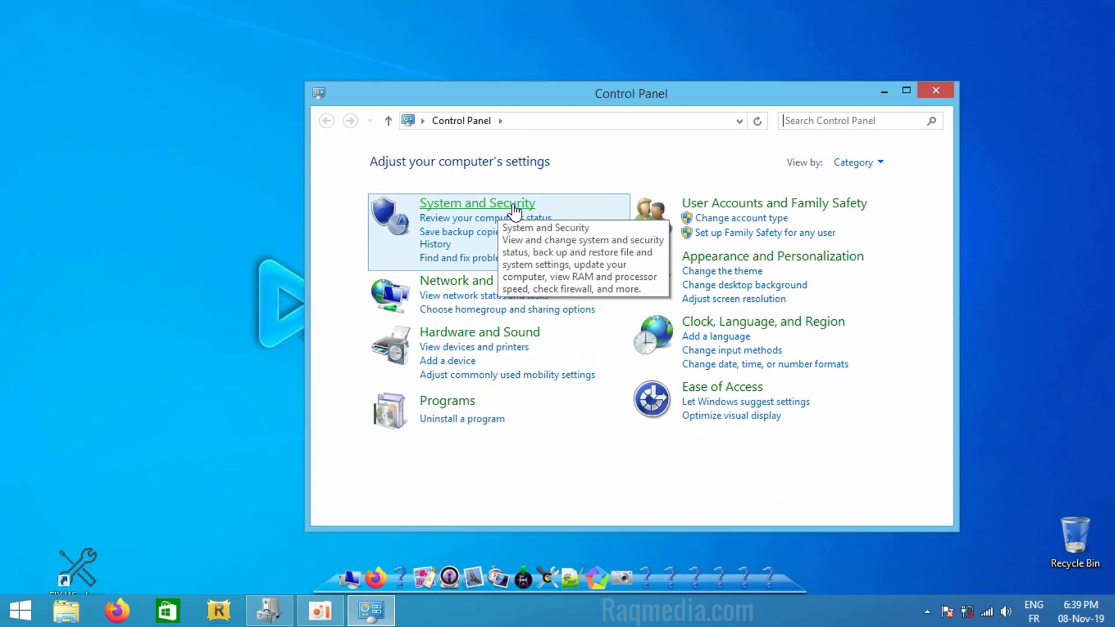
Step: Start a Windows Update check from System and Security and close the System and Security window
{"action": "left_click", "coordinate": [476, 202]}
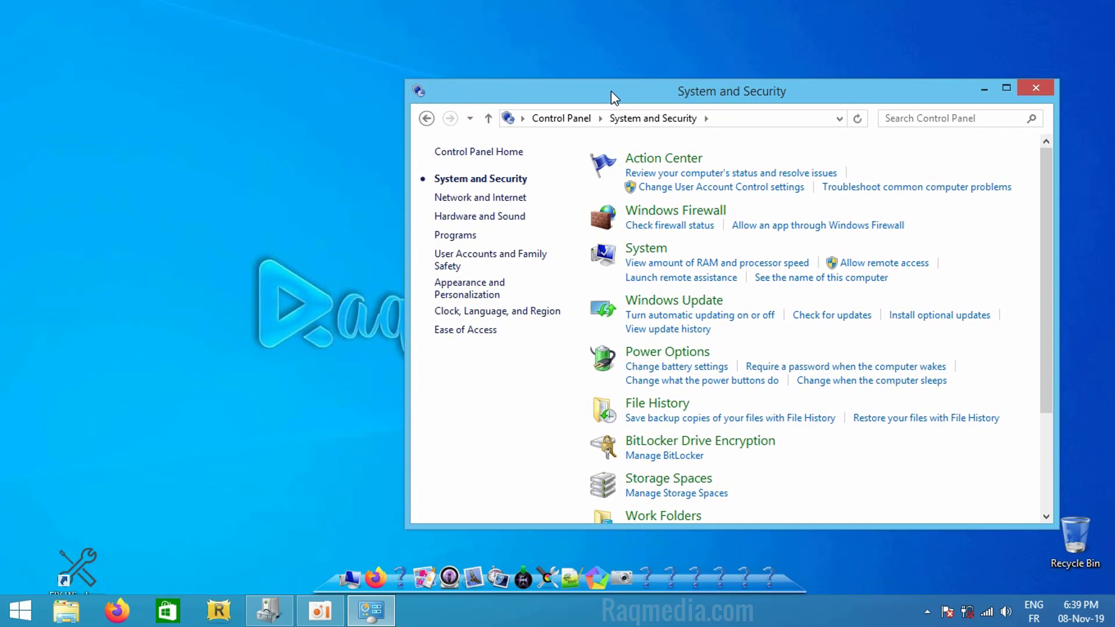
{"action": "mouse_move", "coordinate": [697, 295]}
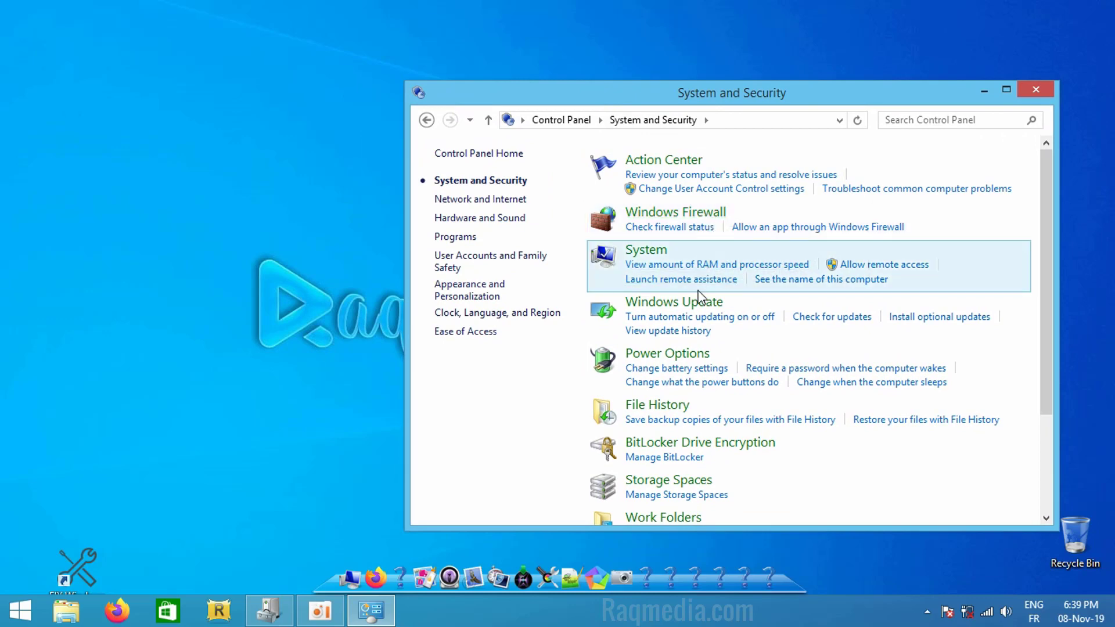
{"action": "mouse_move", "coordinate": [808, 321]}
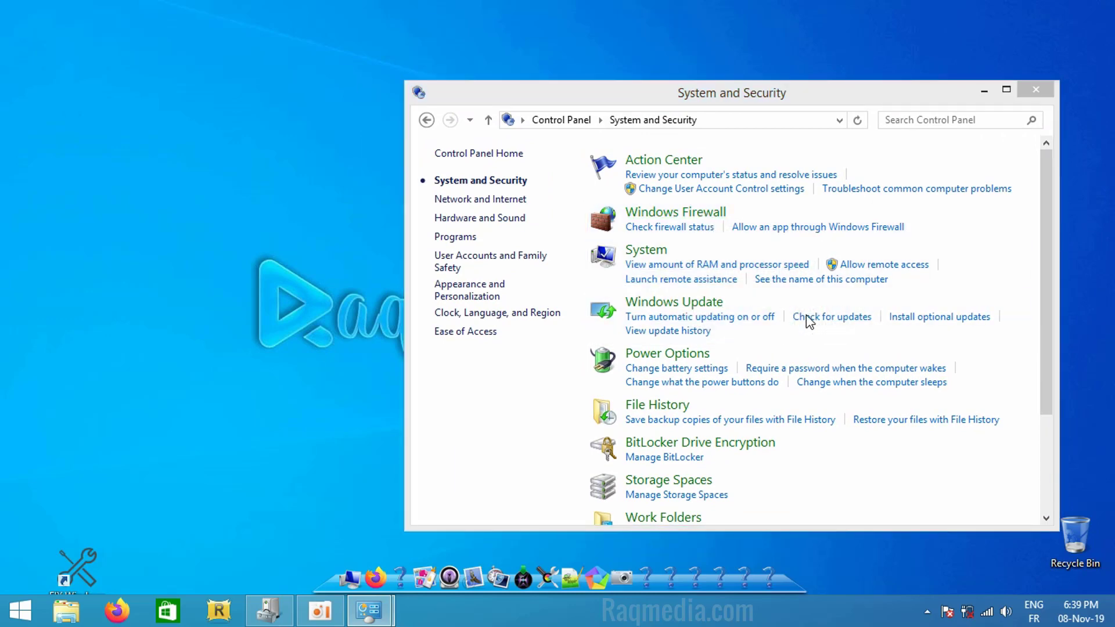
{"action": "left_click", "coordinate": [830, 316]}
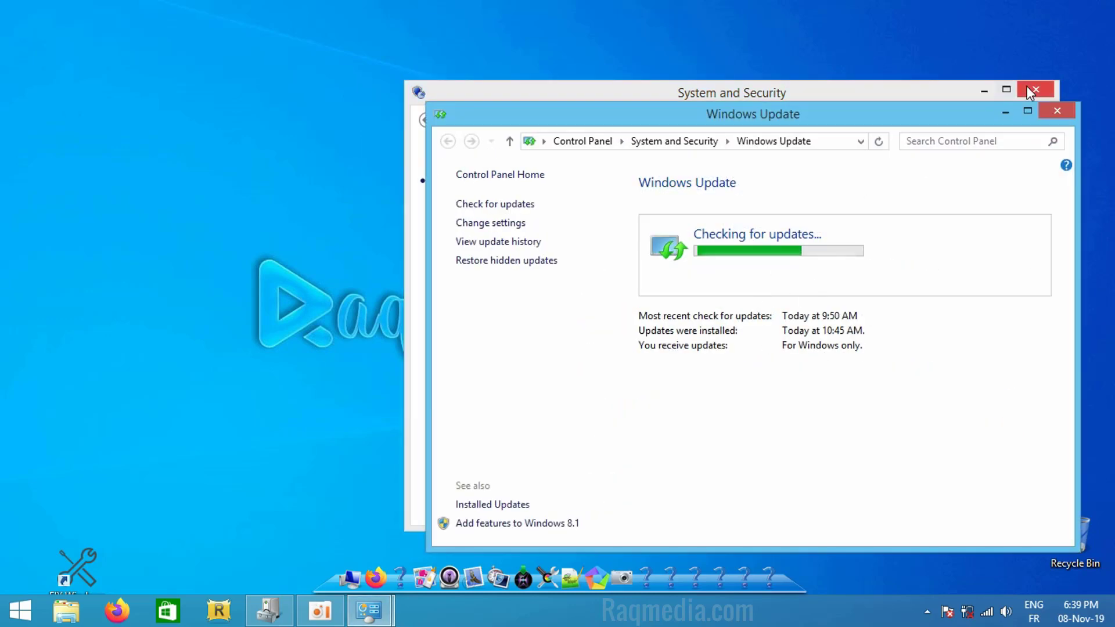
{"action": "left_click", "coordinate": [1035, 91]}
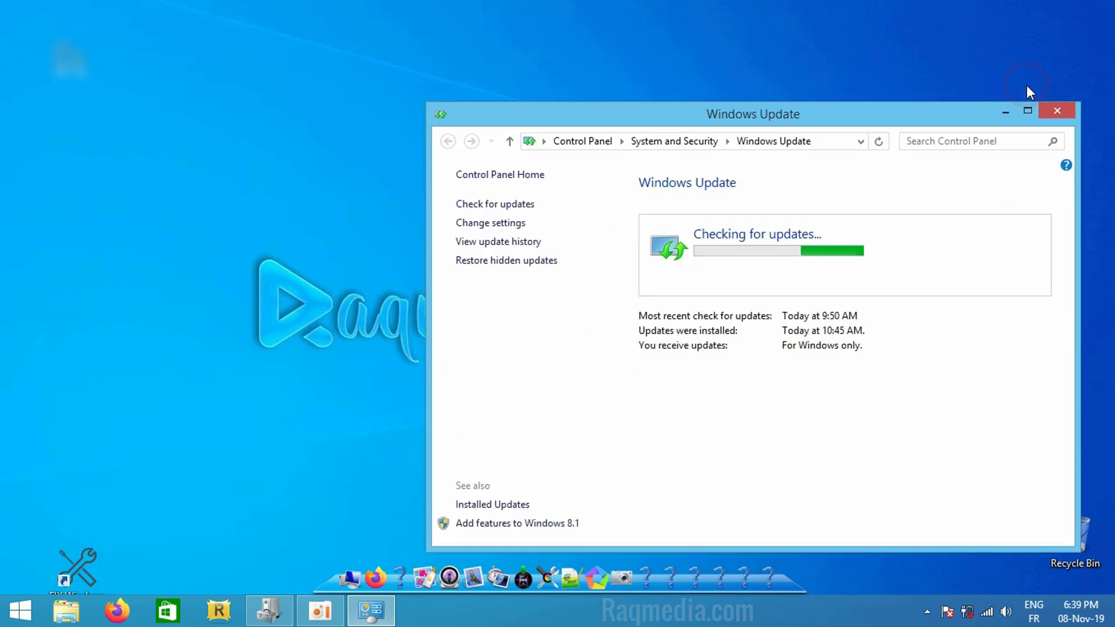
{"action": "mouse_move", "coordinate": [879, 103]}
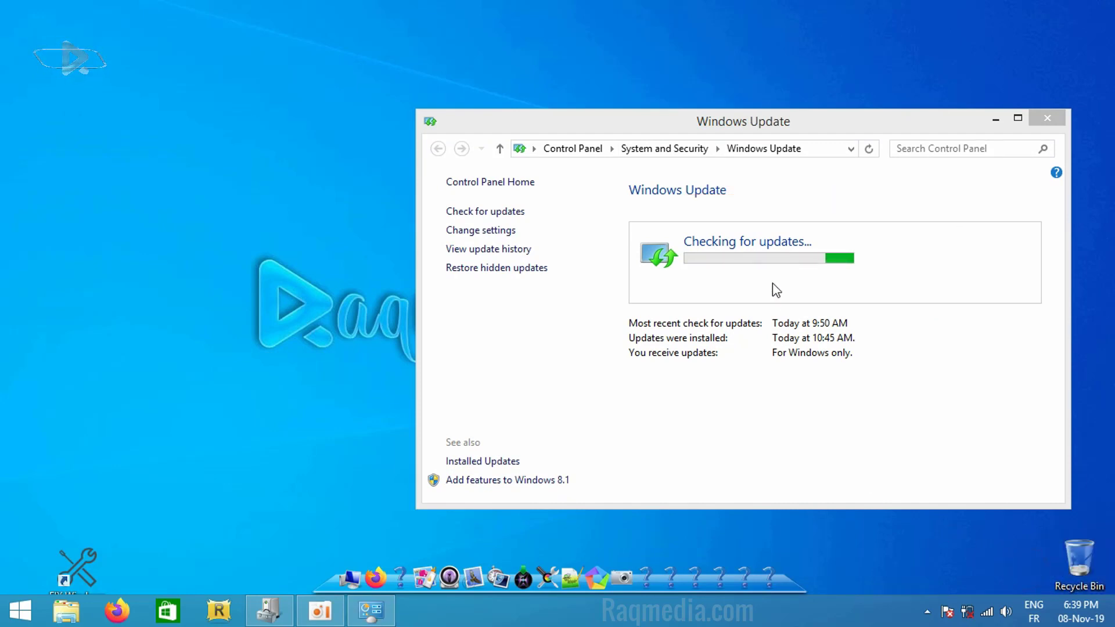
{"action": "mouse_move", "coordinate": [760, 255]}
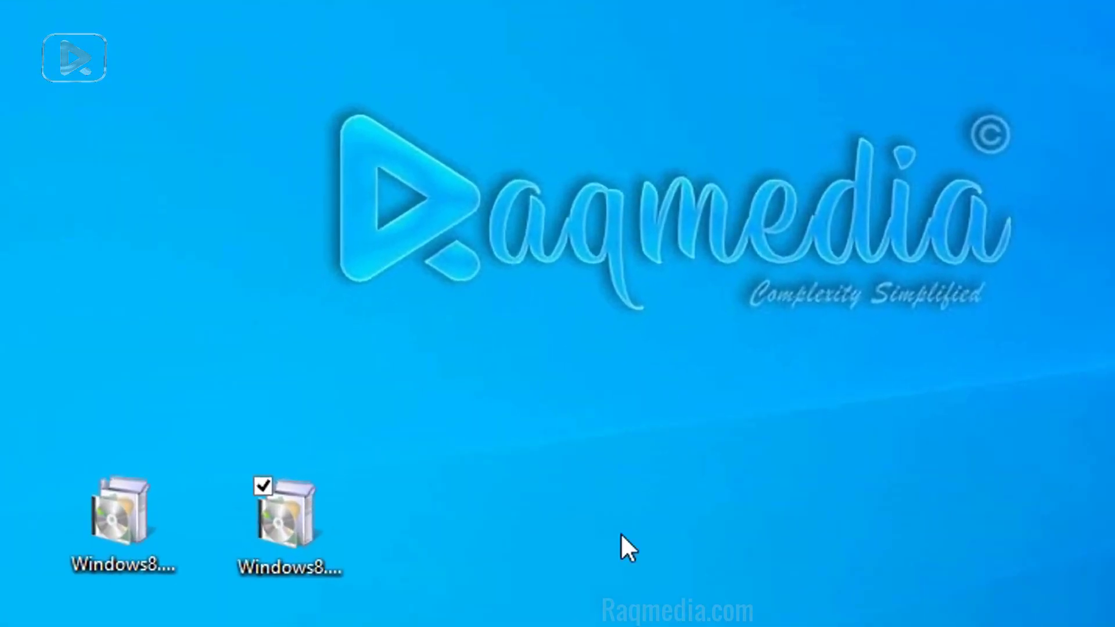
Step: Launch Windows8.1-KB3112336-x64 from the desktop and allow it past the Security Warning
{"action": "left_click", "coordinate": [289, 512]}
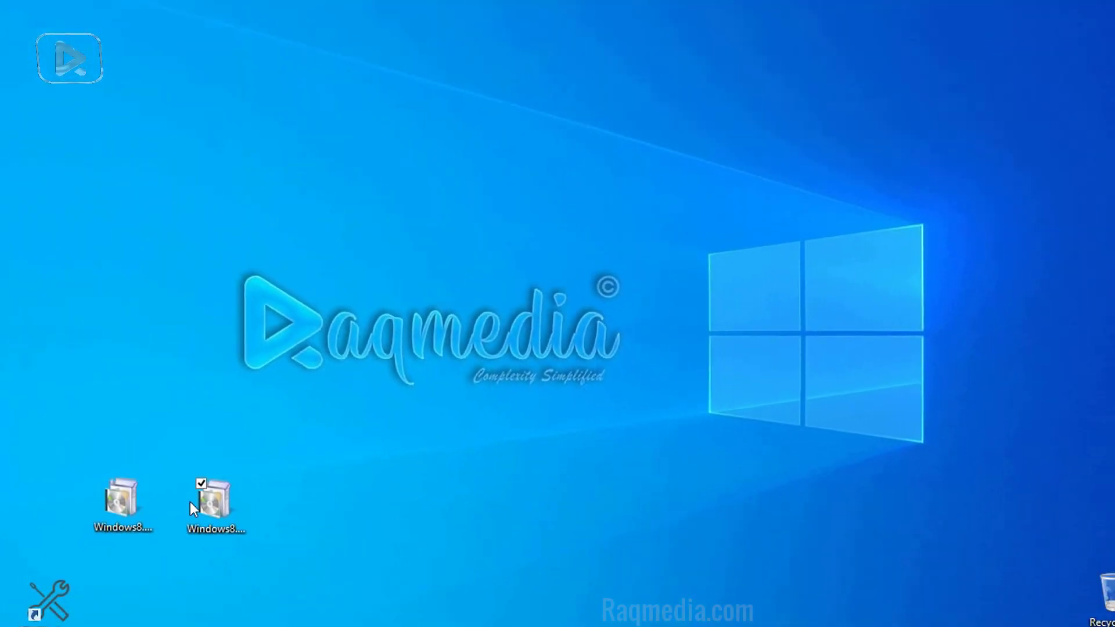
{"action": "right_click", "coordinate": [216, 498]}
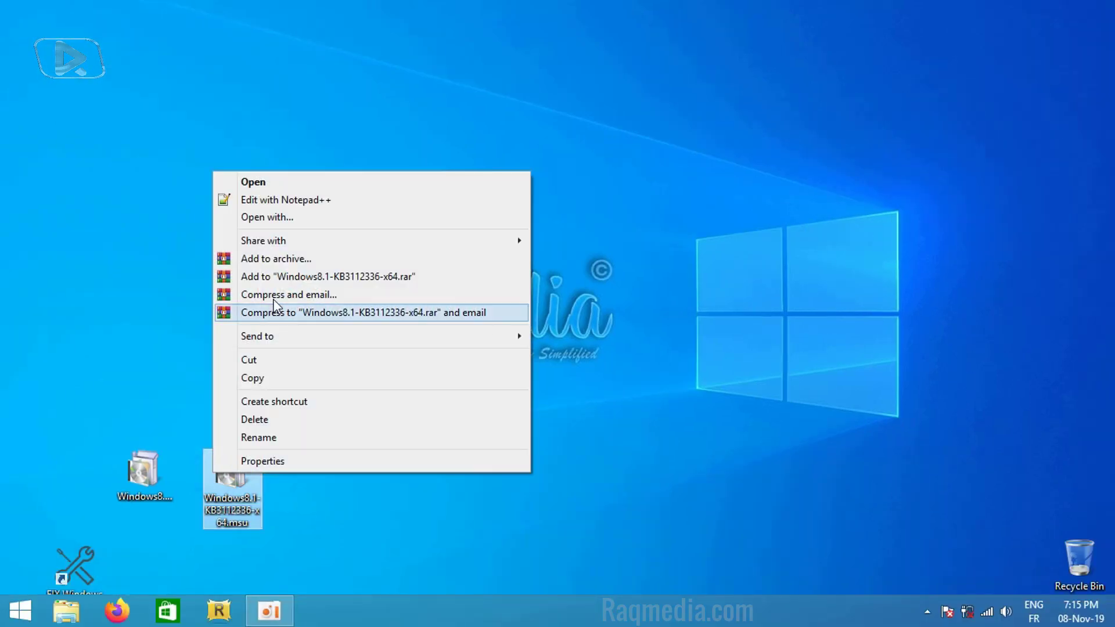
{"action": "left_click", "coordinate": [253, 181]}
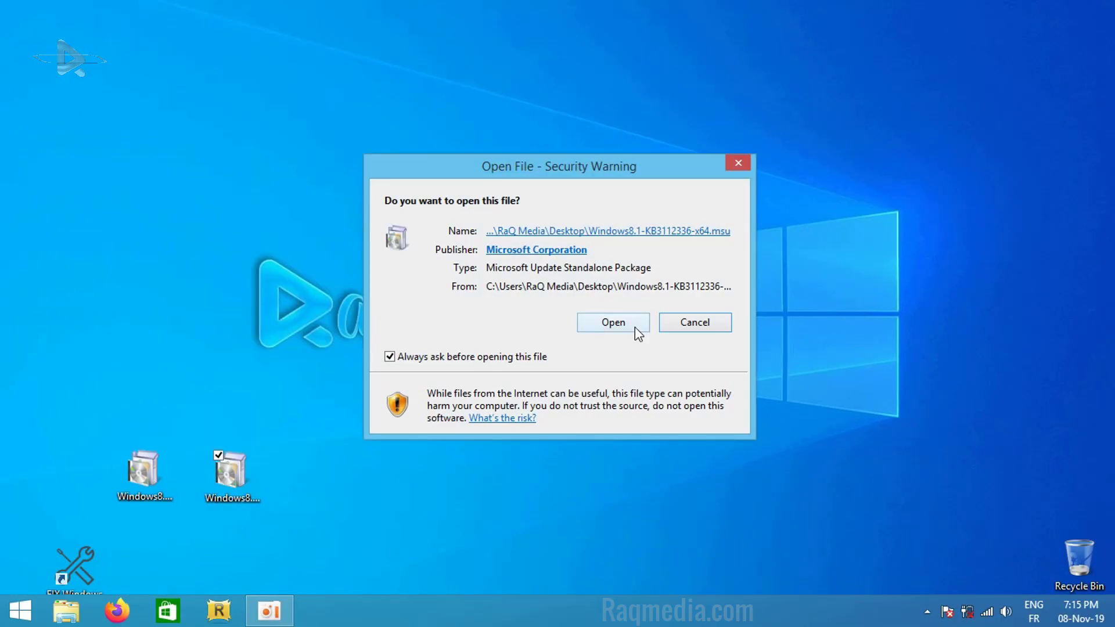
{"action": "left_click", "coordinate": [612, 321]}
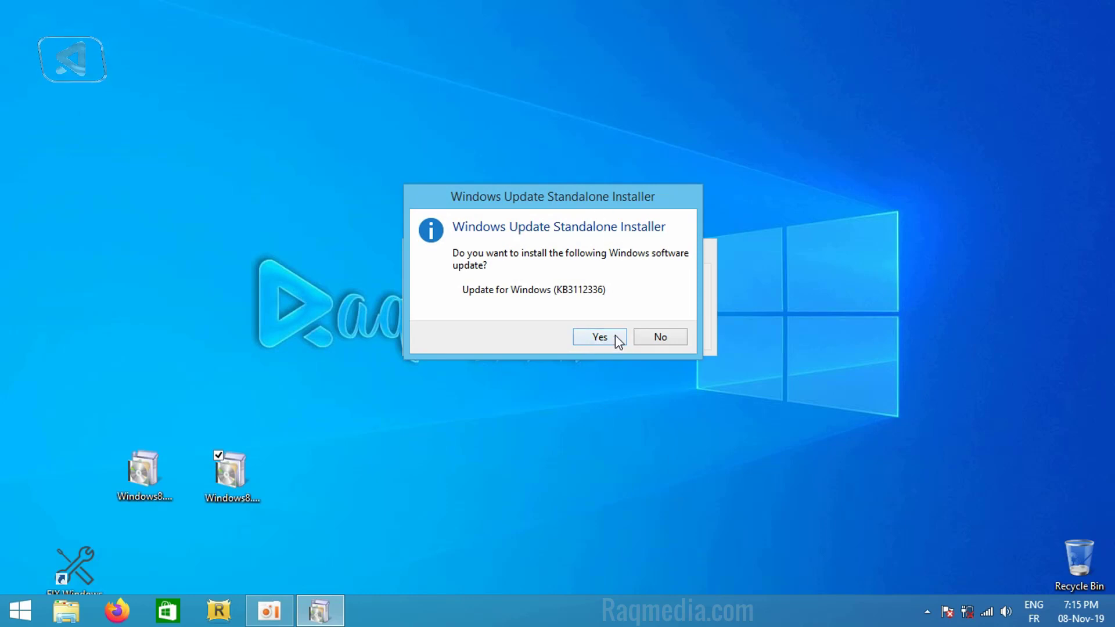
Step: Confirm installing update KB3112336 and let the standalone installer finish
{"action": "left_click", "coordinate": [598, 337]}
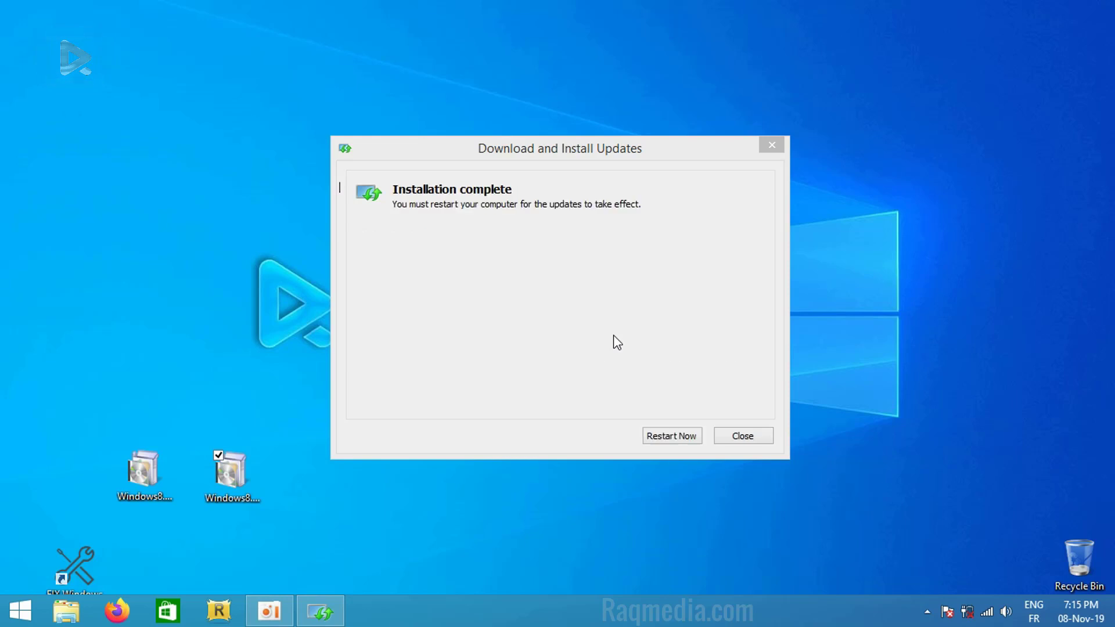
{"action": "mouse_move", "coordinate": [659, 364]}
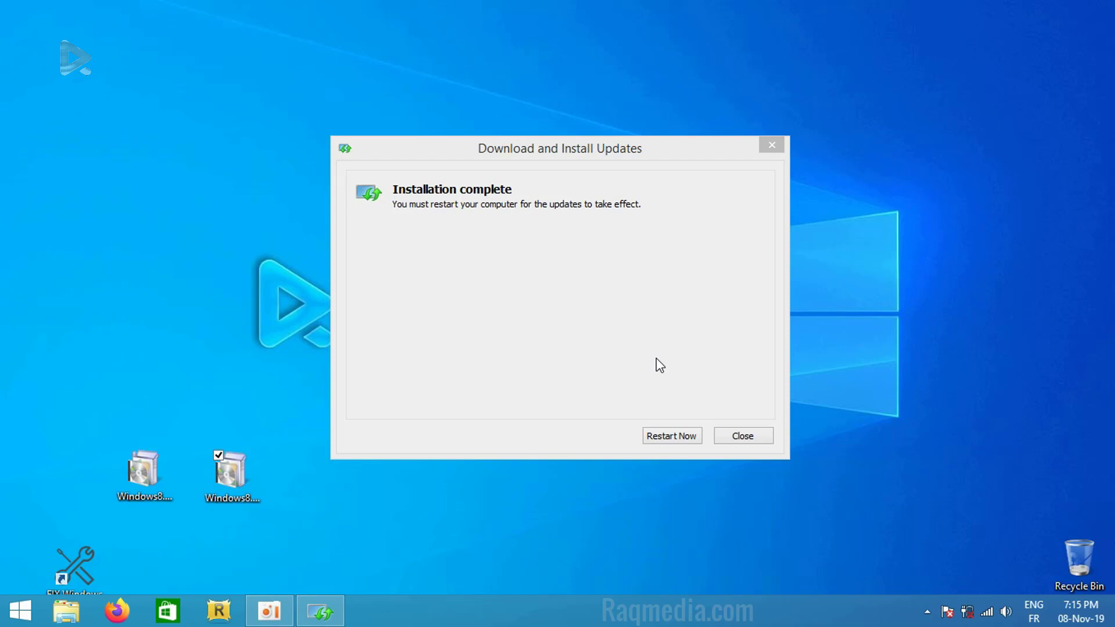
{"action": "mouse_move", "coordinate": [625, 213]}
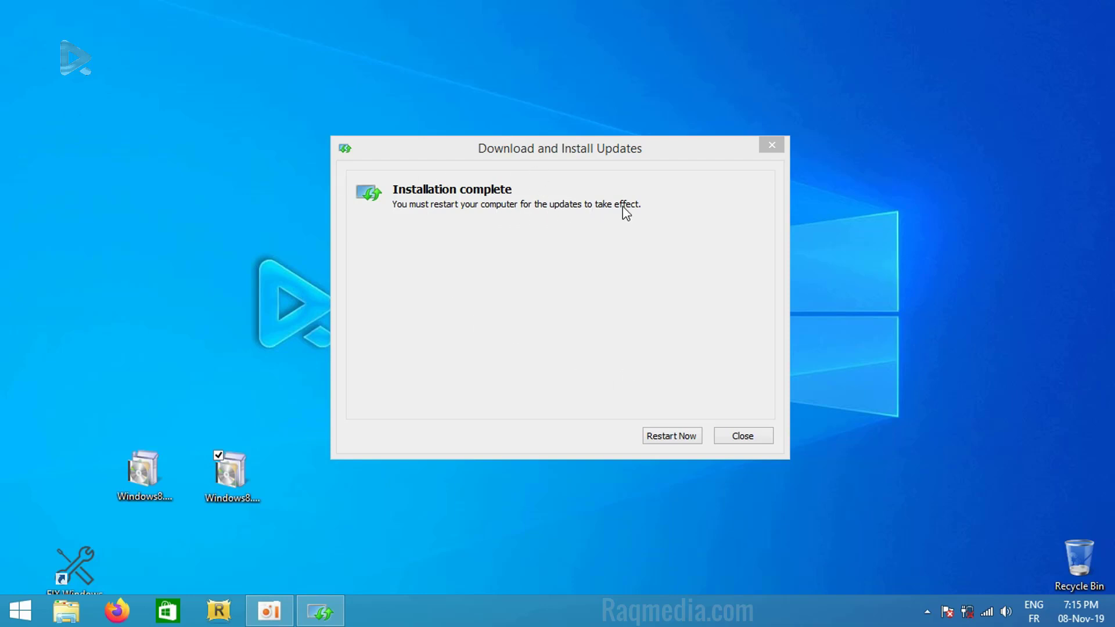
{"action": "mouse_move", "coordinate": [537, 219]}
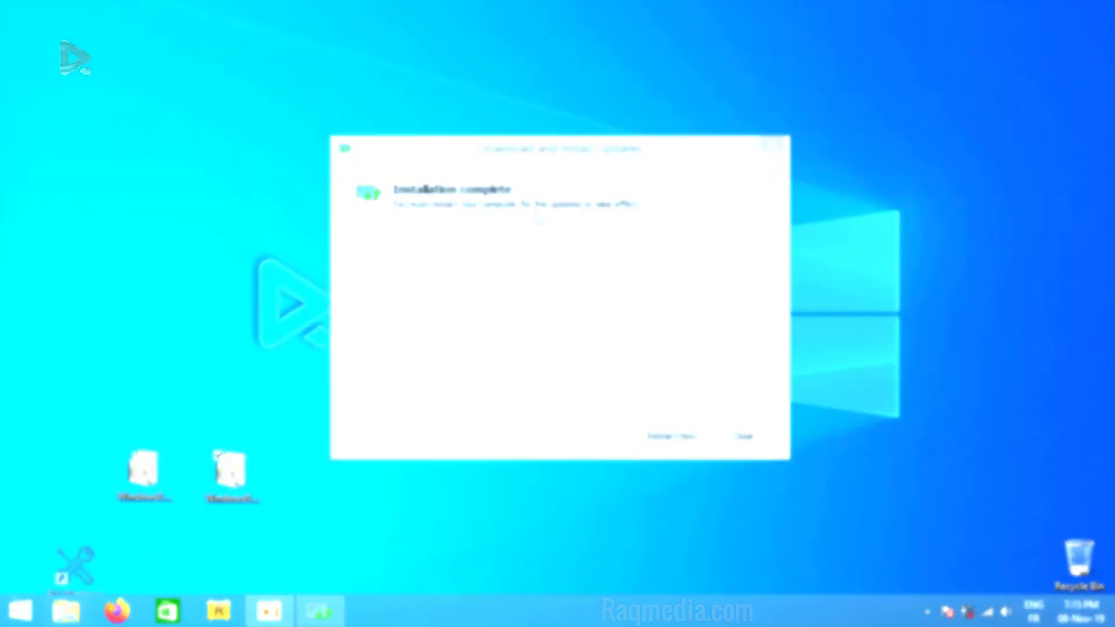
Step: Reopen Control Panel from Start and go to Windows Update under System and Security
{"action": "right_click", "coordinate": [20, 610]}
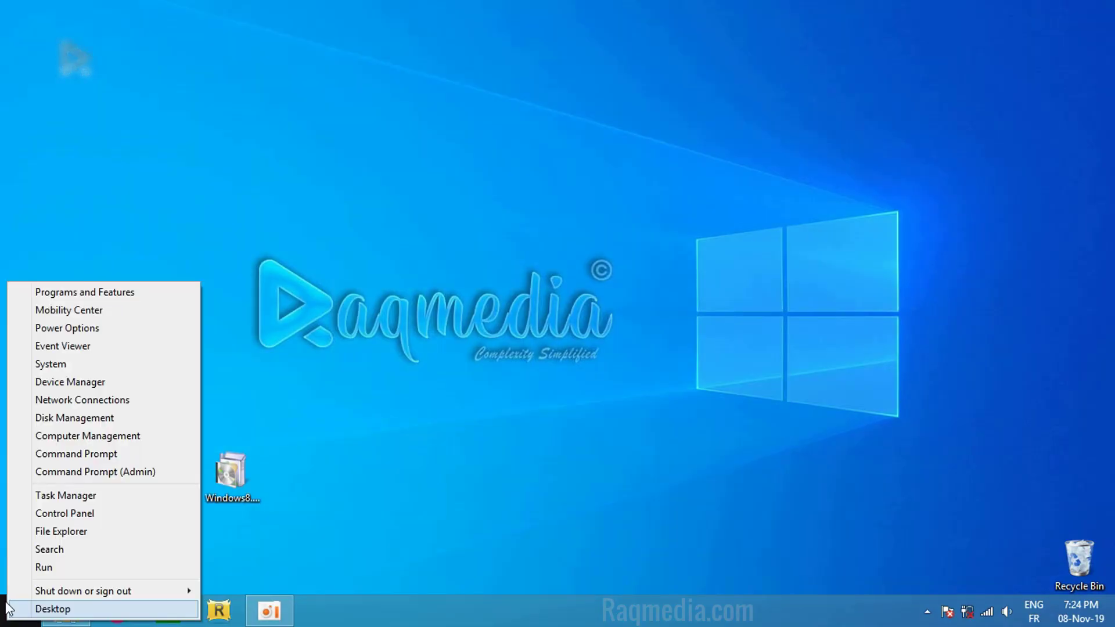
{"action": "mouse_move", "coordinate": [74, 417]}
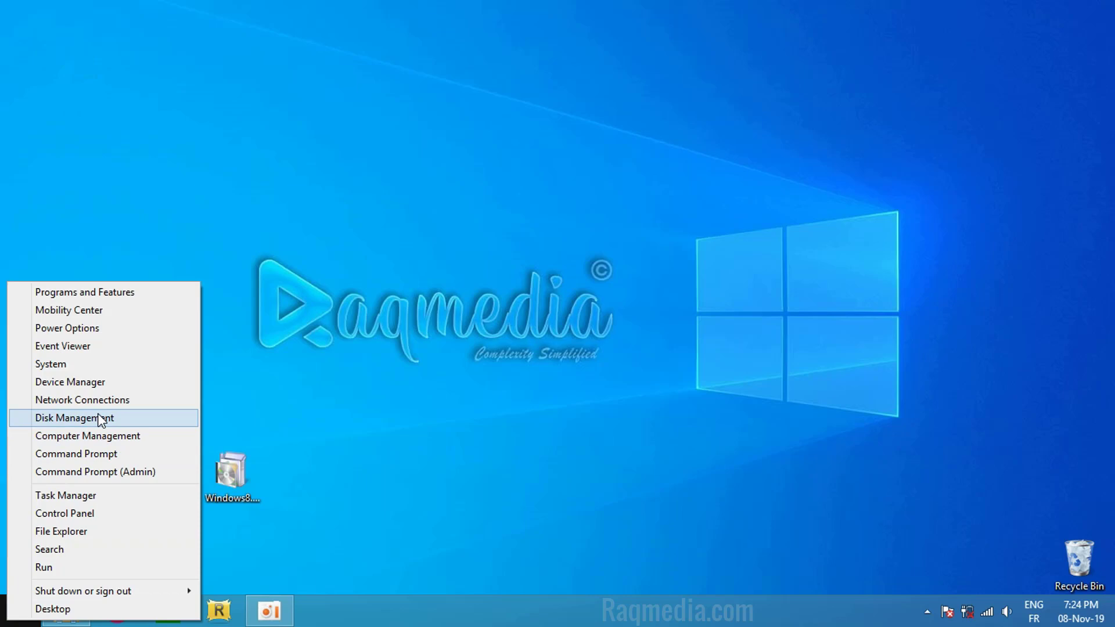
{"action": "left_click", "coordinate": [64, 512]}
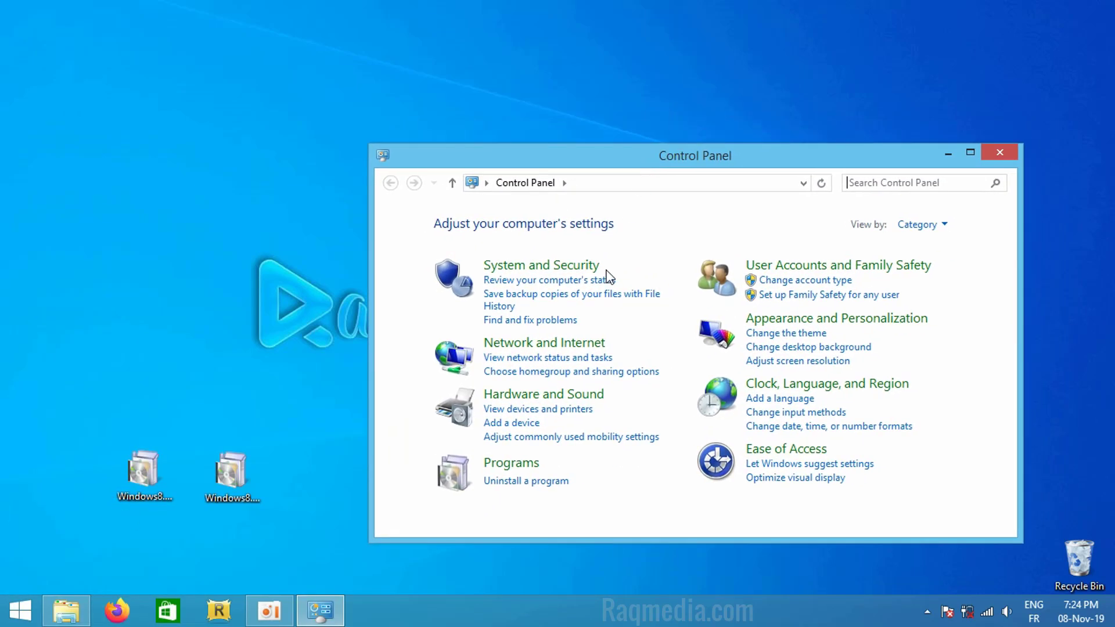
{"action": "left_click", "coordinate": [541, 265]}
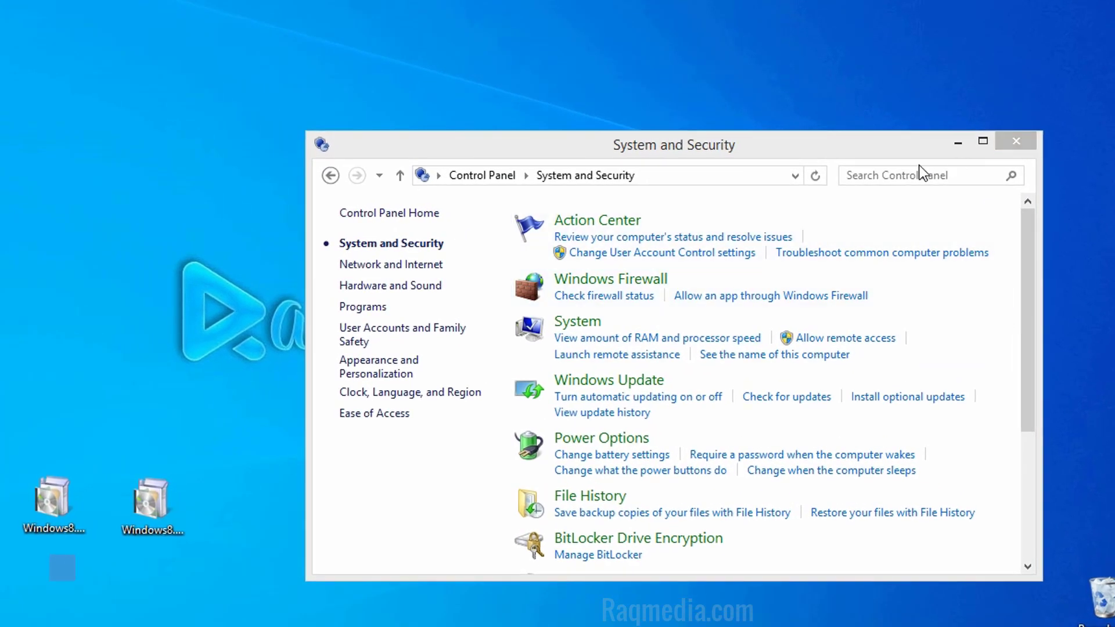
{"action": "left_click", "coordinate": [608, 378]}
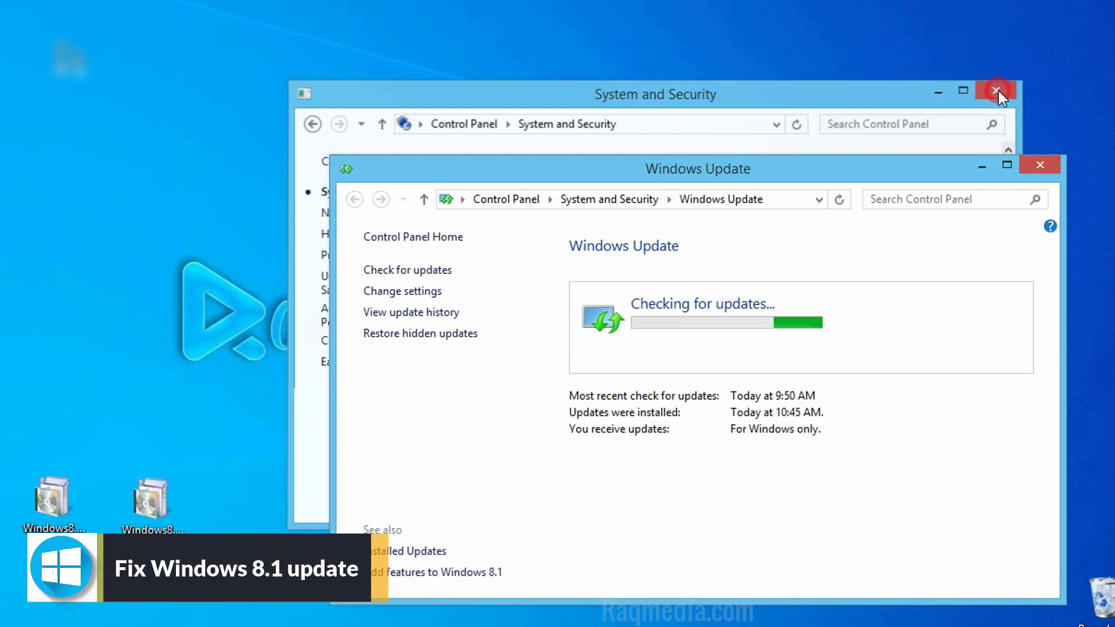
Step: Close the leftover System and Security window while the update check completes
{"action": "left_click", "coordinate": [996, 91]}
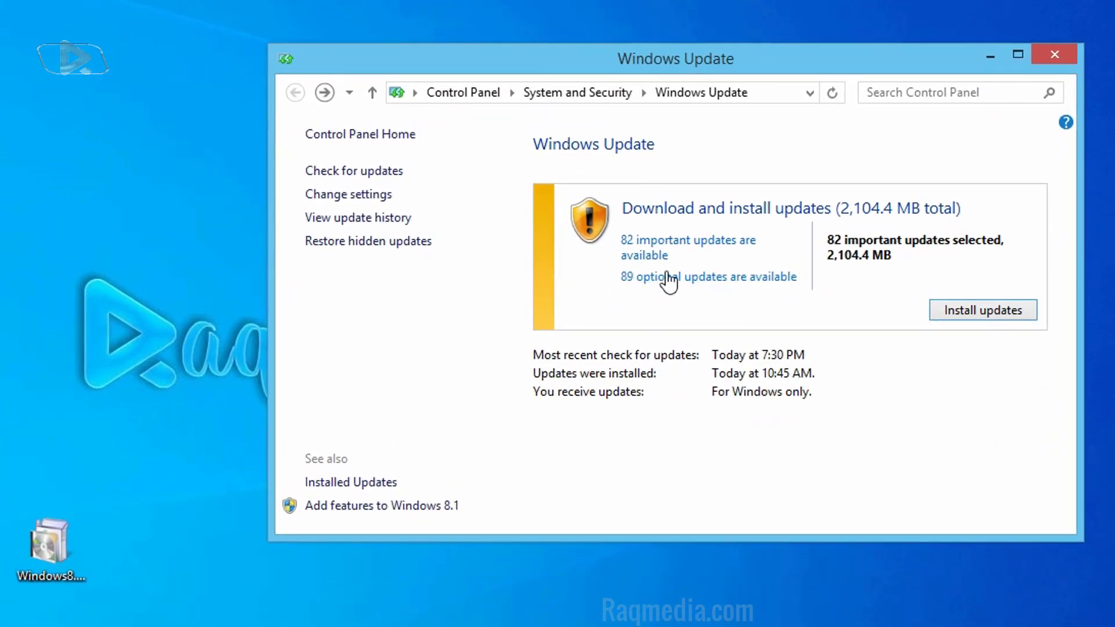
{"action": "mouse_move", "coordinate": [746, 259]}
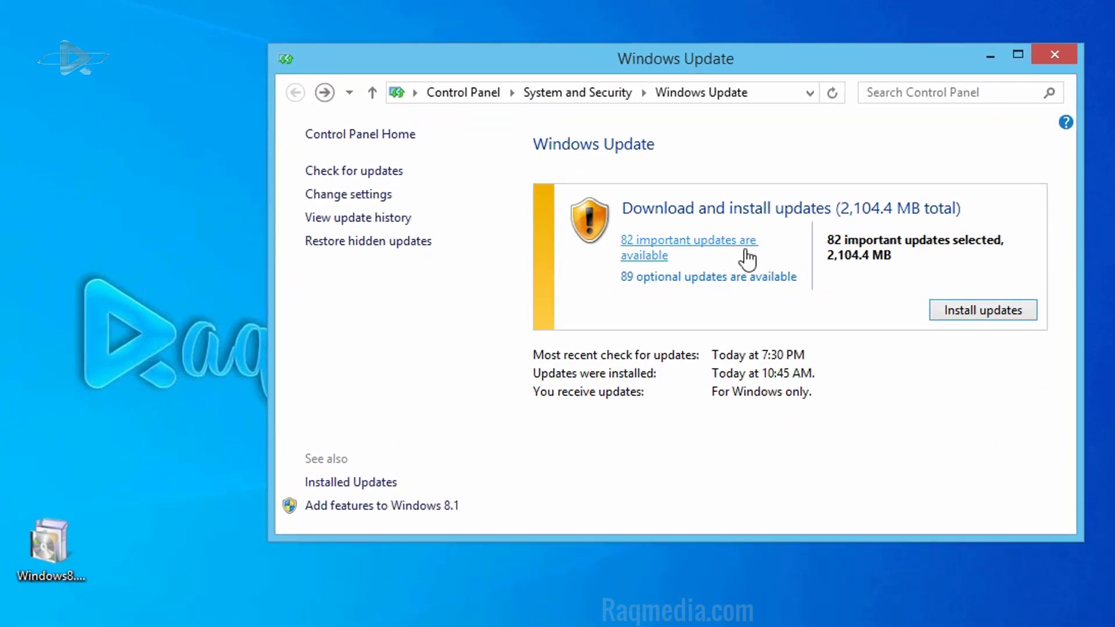
Step: Review the 82 important updates and the Optional list, then install the selected updates
{"action": "left_click", "coordinate": [687, 239]}
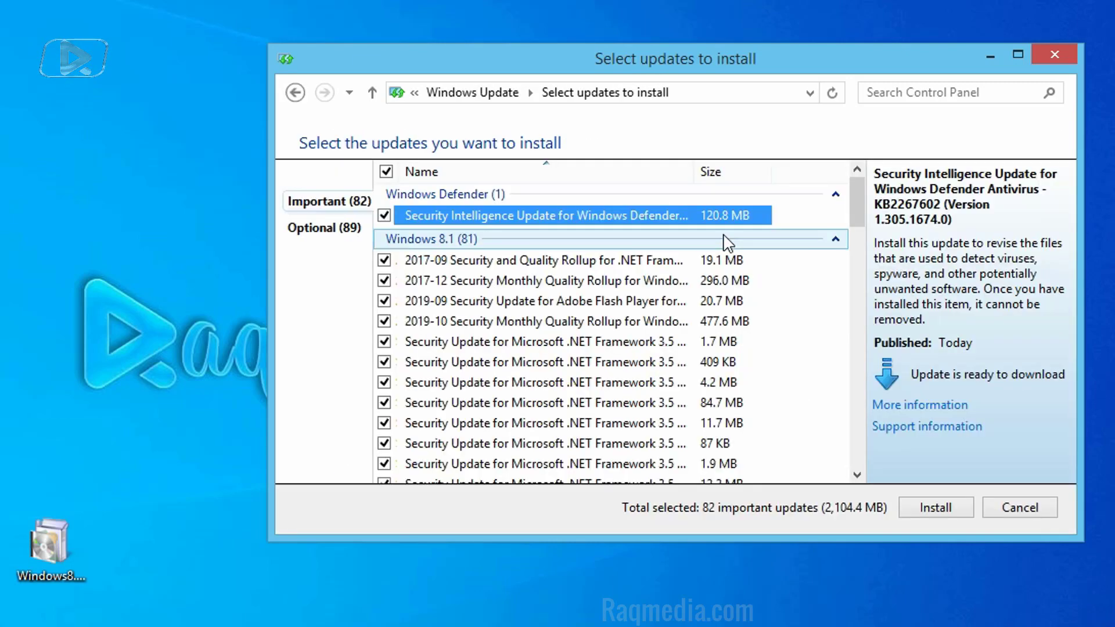
{"action": "scroll", "scroll_direction": "down", "scroll_amount": 3}
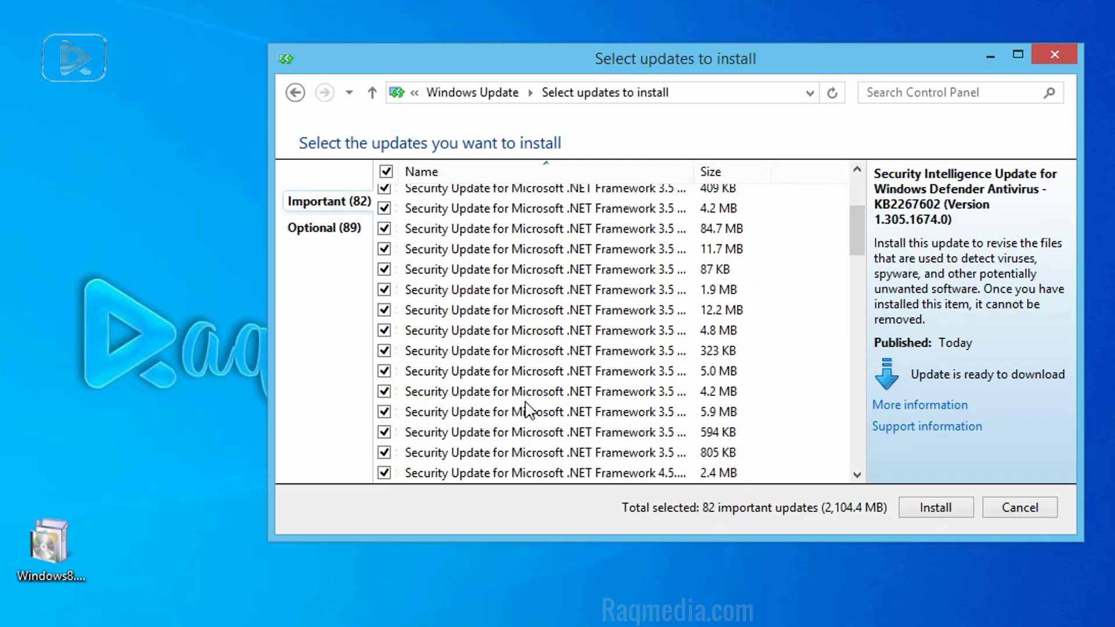
{"action": "scroll", "scroll_direction": "down", "scroll_amount": 3}
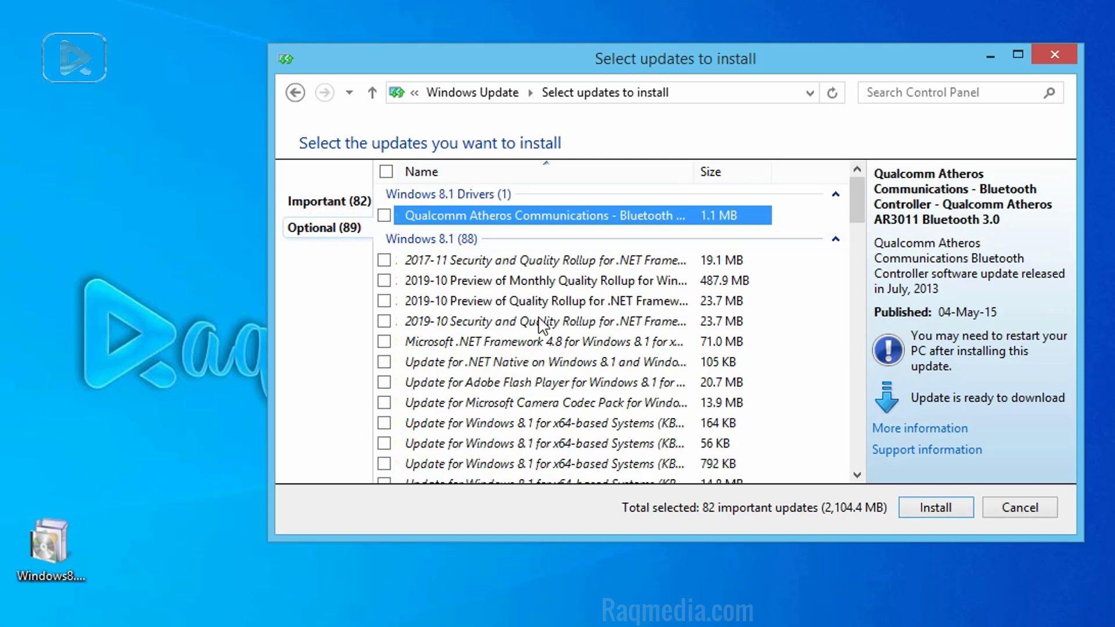
{"action": "mouse_move", "coordinate": [325, 211]}
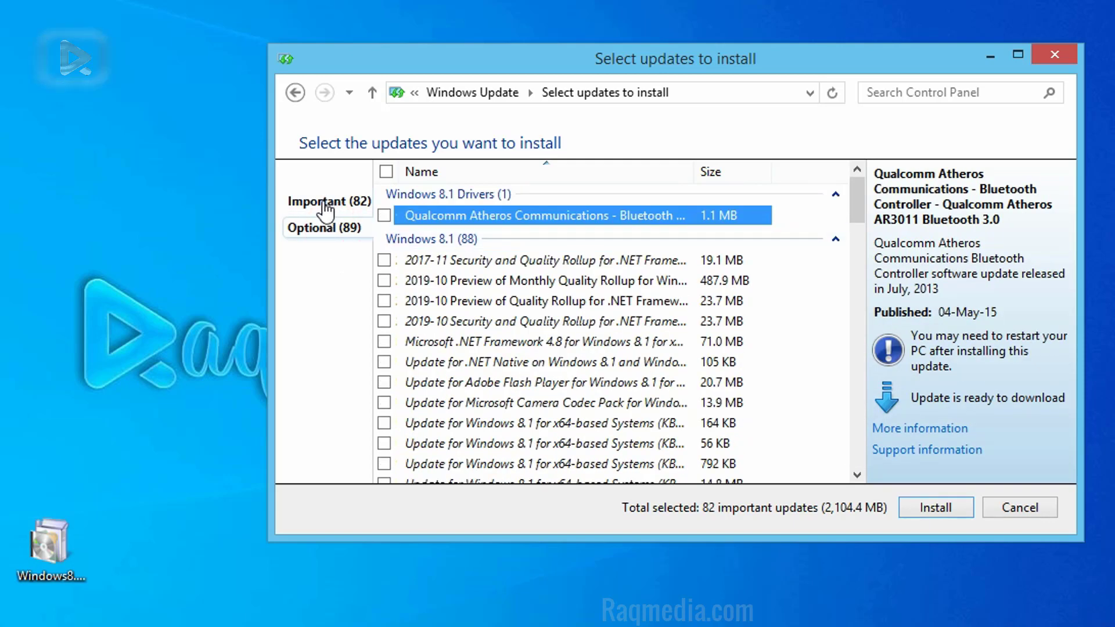
{"action": "left_click", "coordinate": [326, 227]}
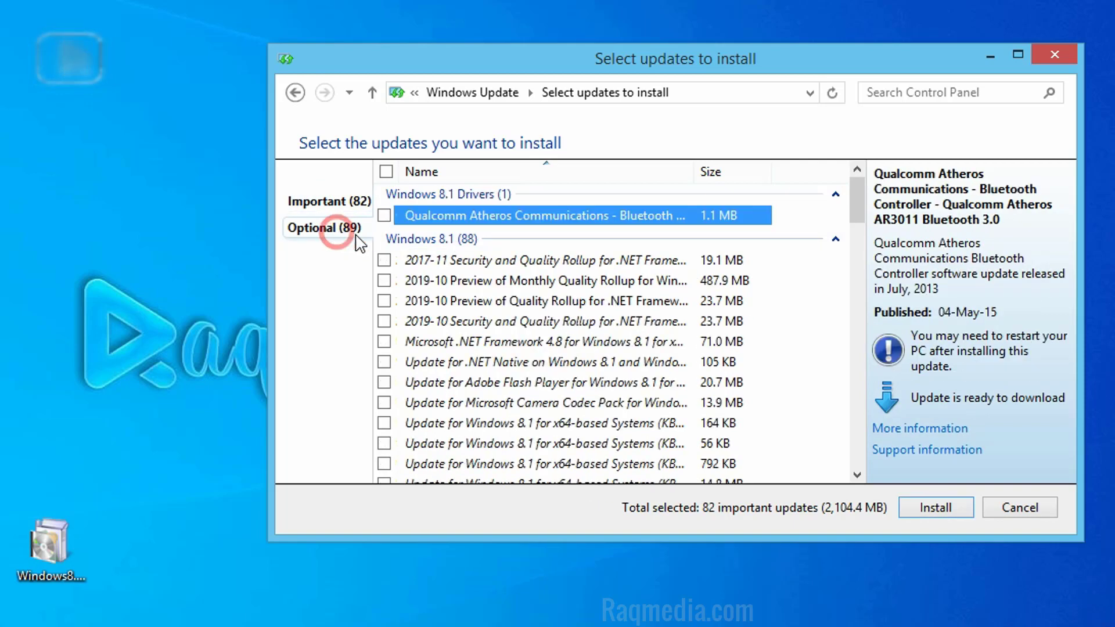
{"action": "left_click", "coordinate": [385, 216]}
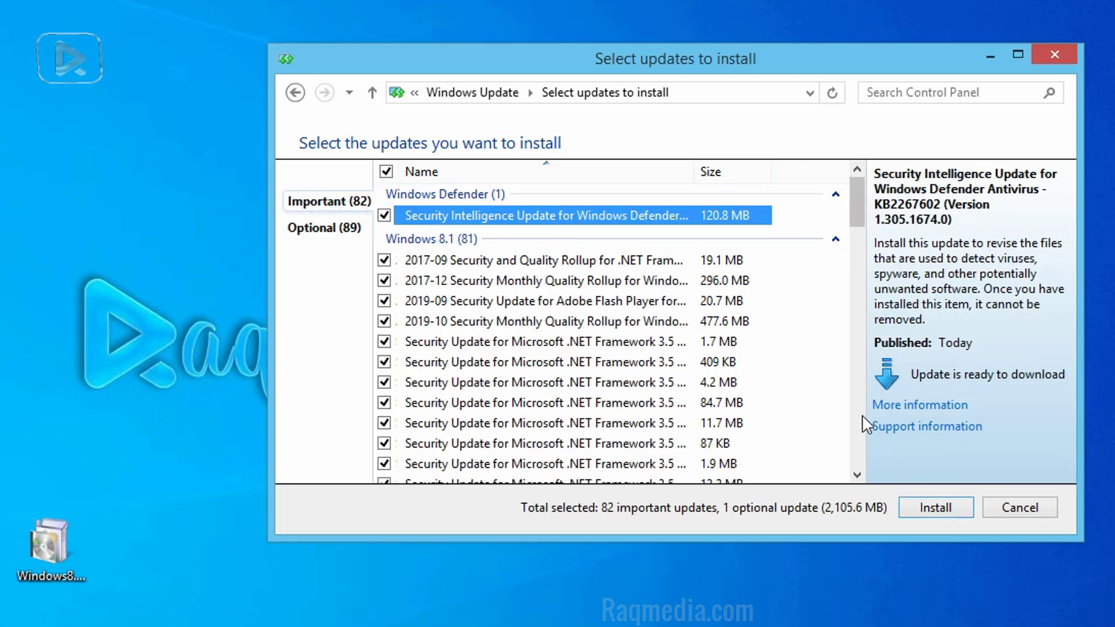
{"action": "mouse_move", "coordinate": [936, 507]}
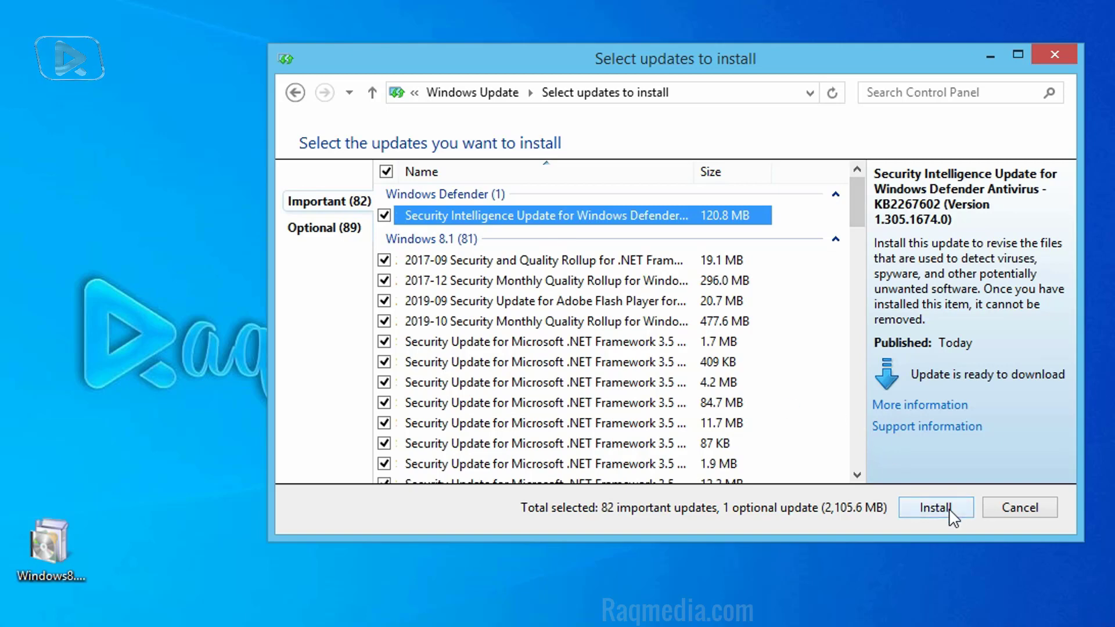
{"action": "left_click", "coordinate": [935, 507]}
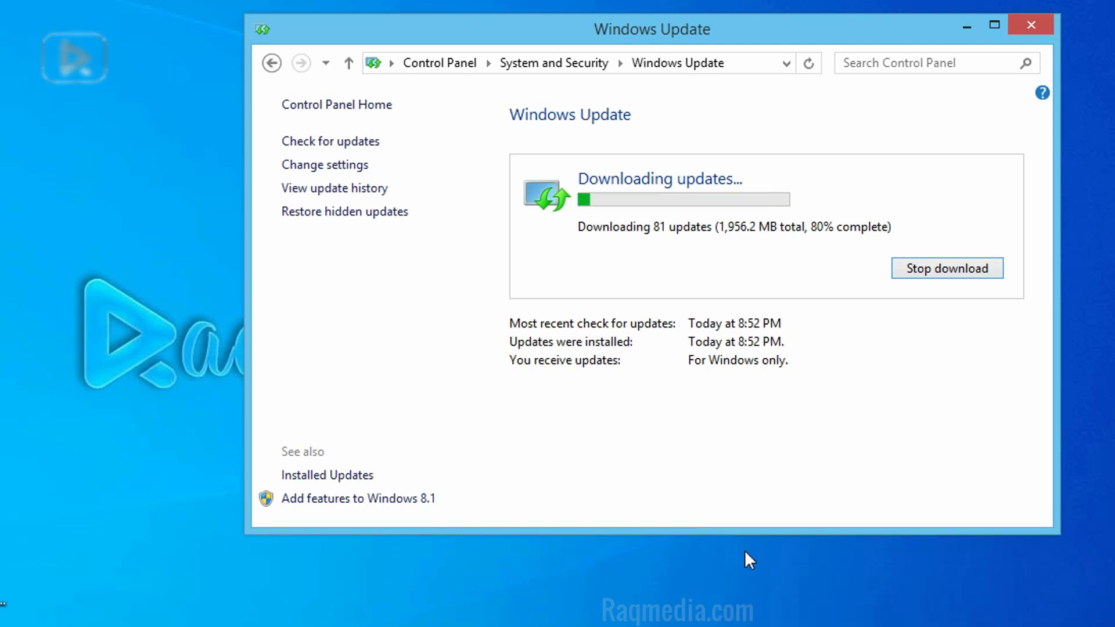
{"action": "mouse_move", "coordinate": [811, 243]}
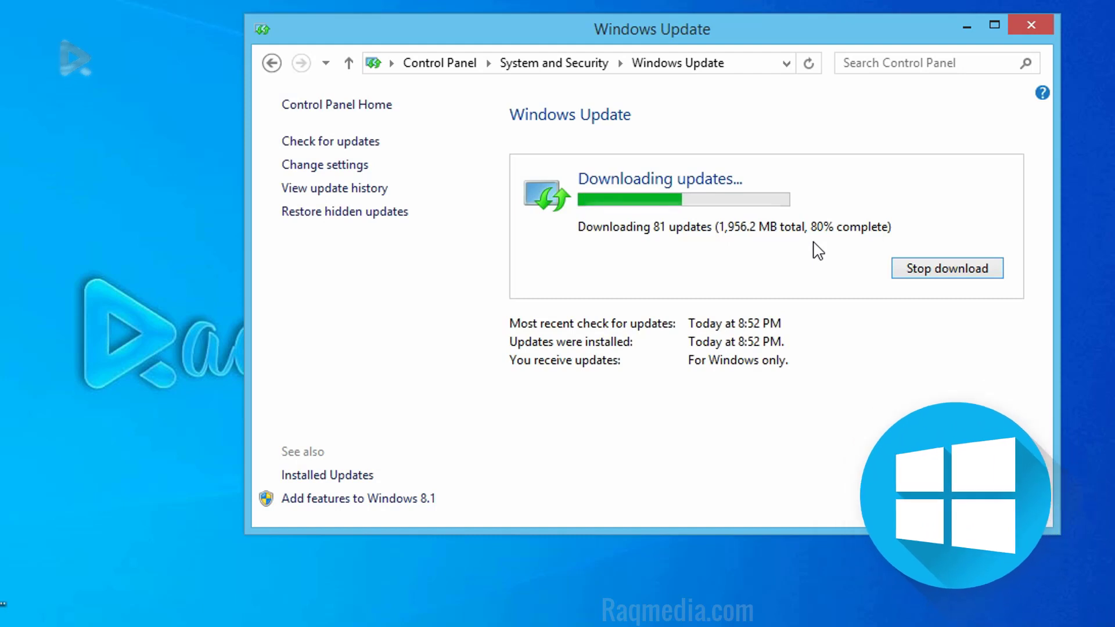
{"action": "mouse_move", "coordinate": [851, 249]}
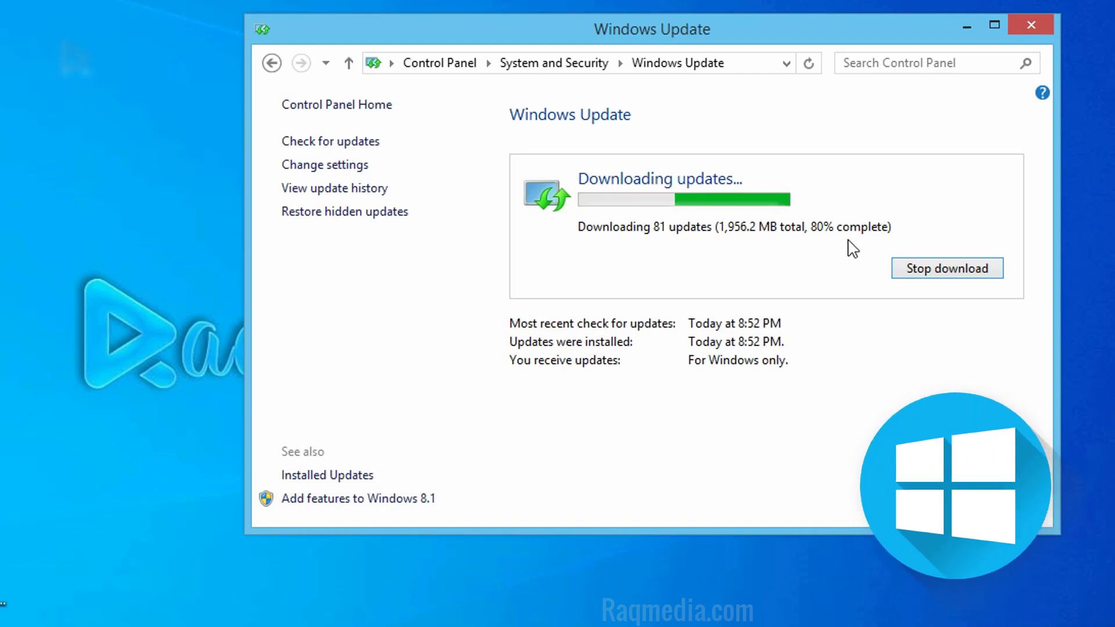